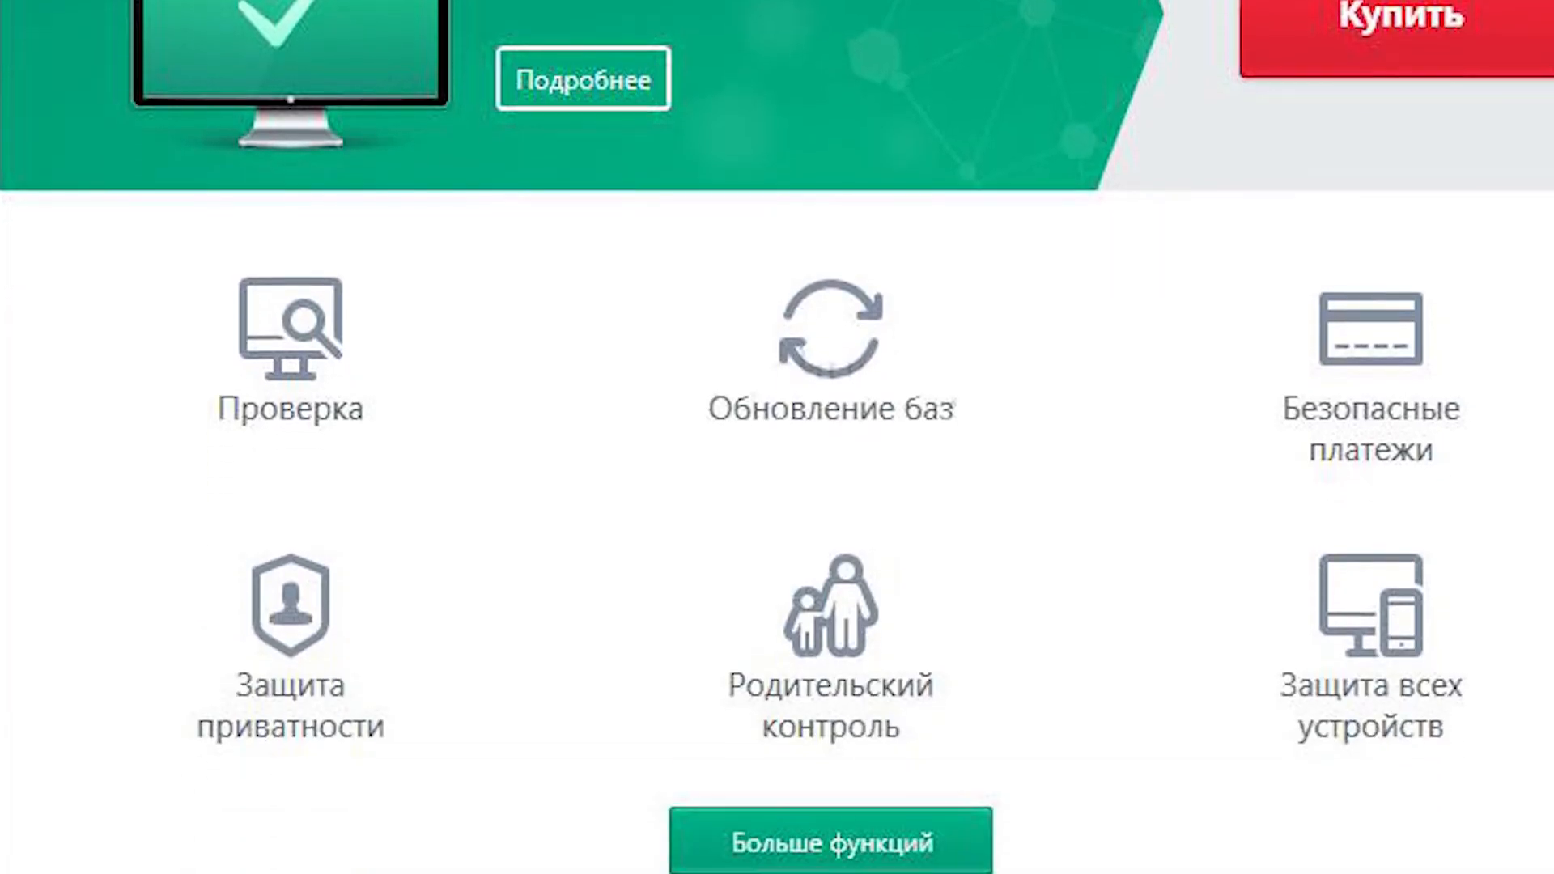
Open Settings and go to Дополнительно → Сеть to reach the network settings.
scroll("down", 3)
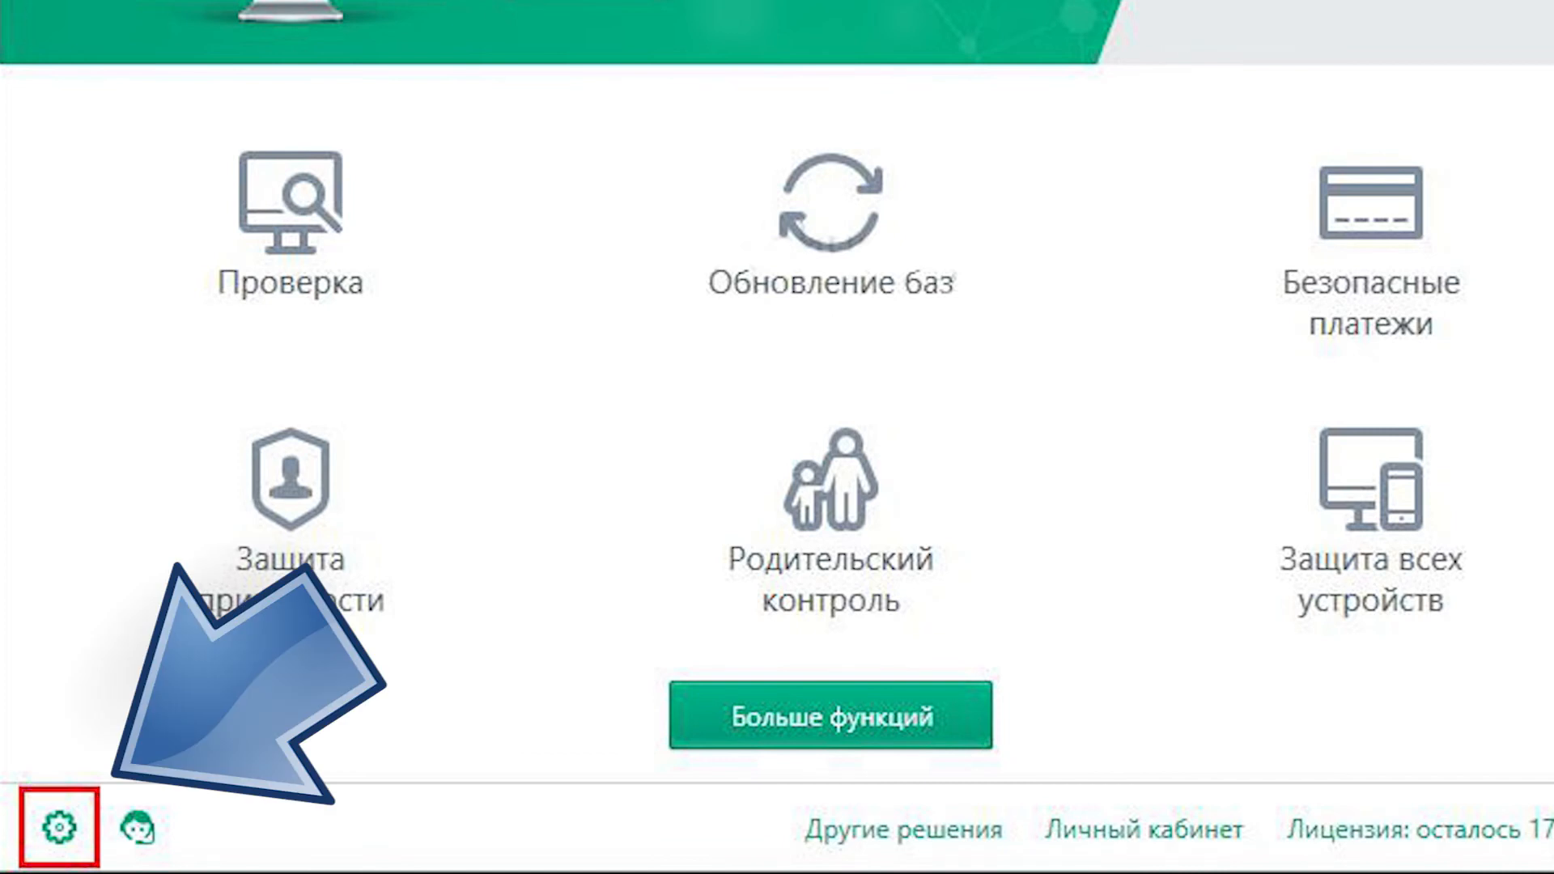
left_click(55, 831)
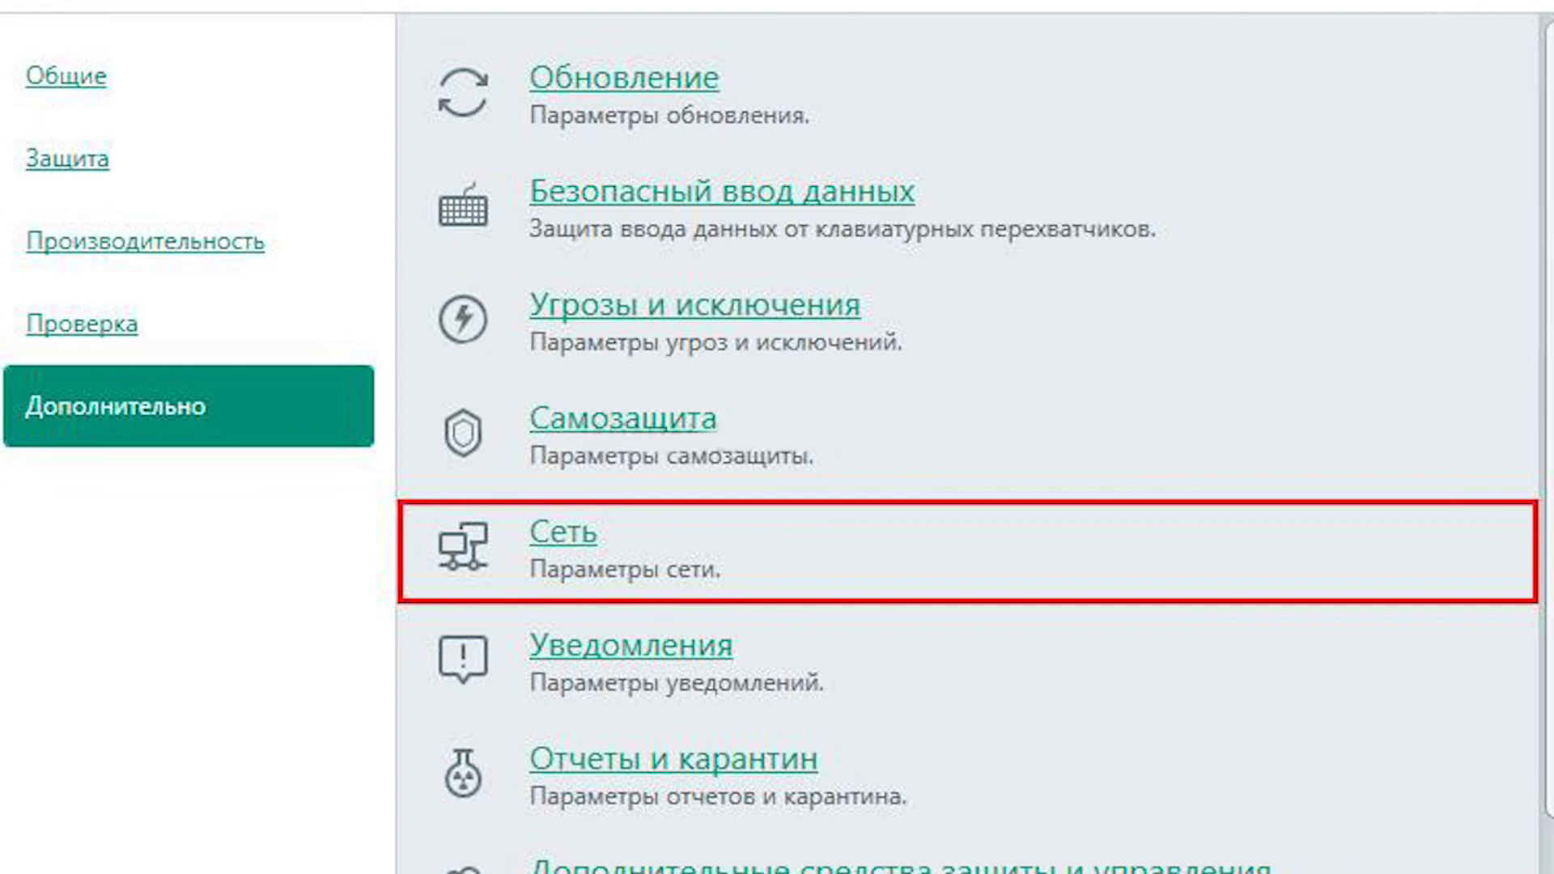
left_click(563, 534)
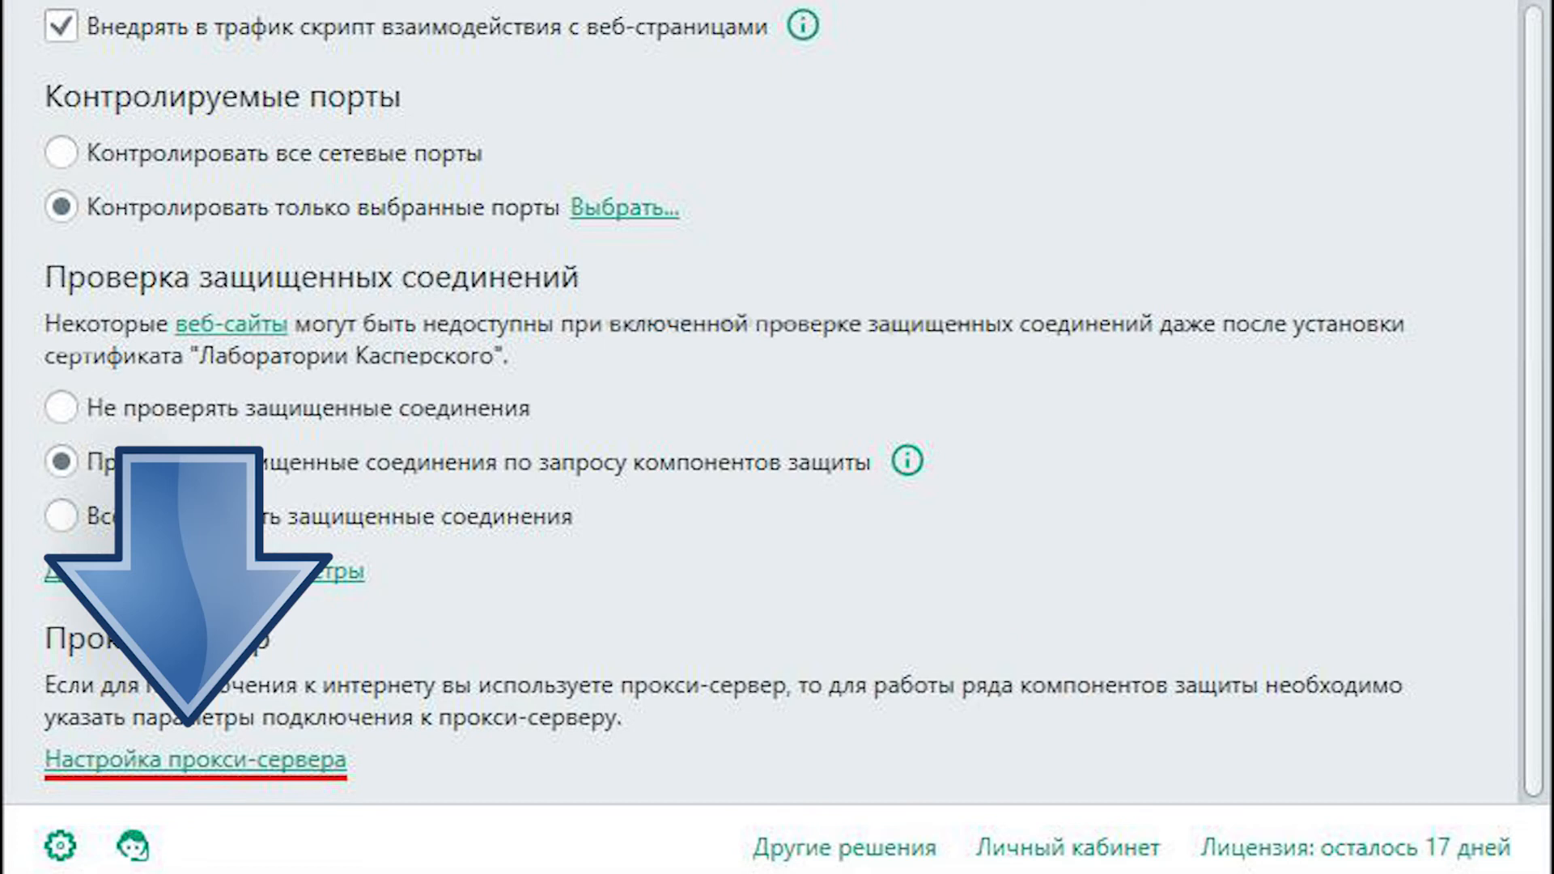
Open Настройка прокси-сервера to set the manual proxy address and port 3128.
left_click(168, 761)
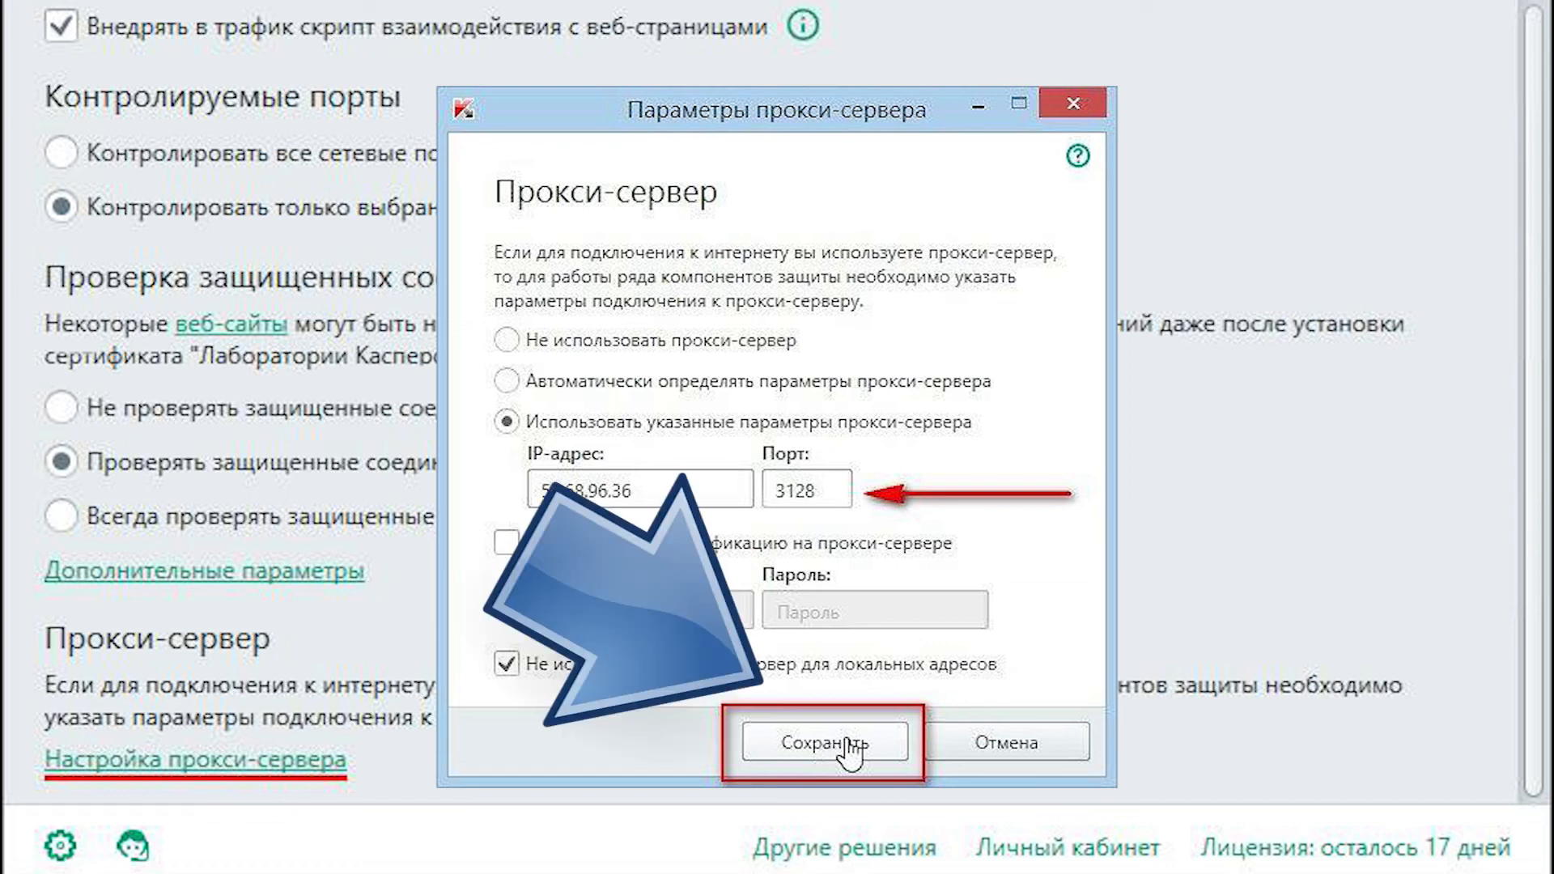
Save the proxy server settings with Сохранить and return to the main window.
left_click(825, 743)
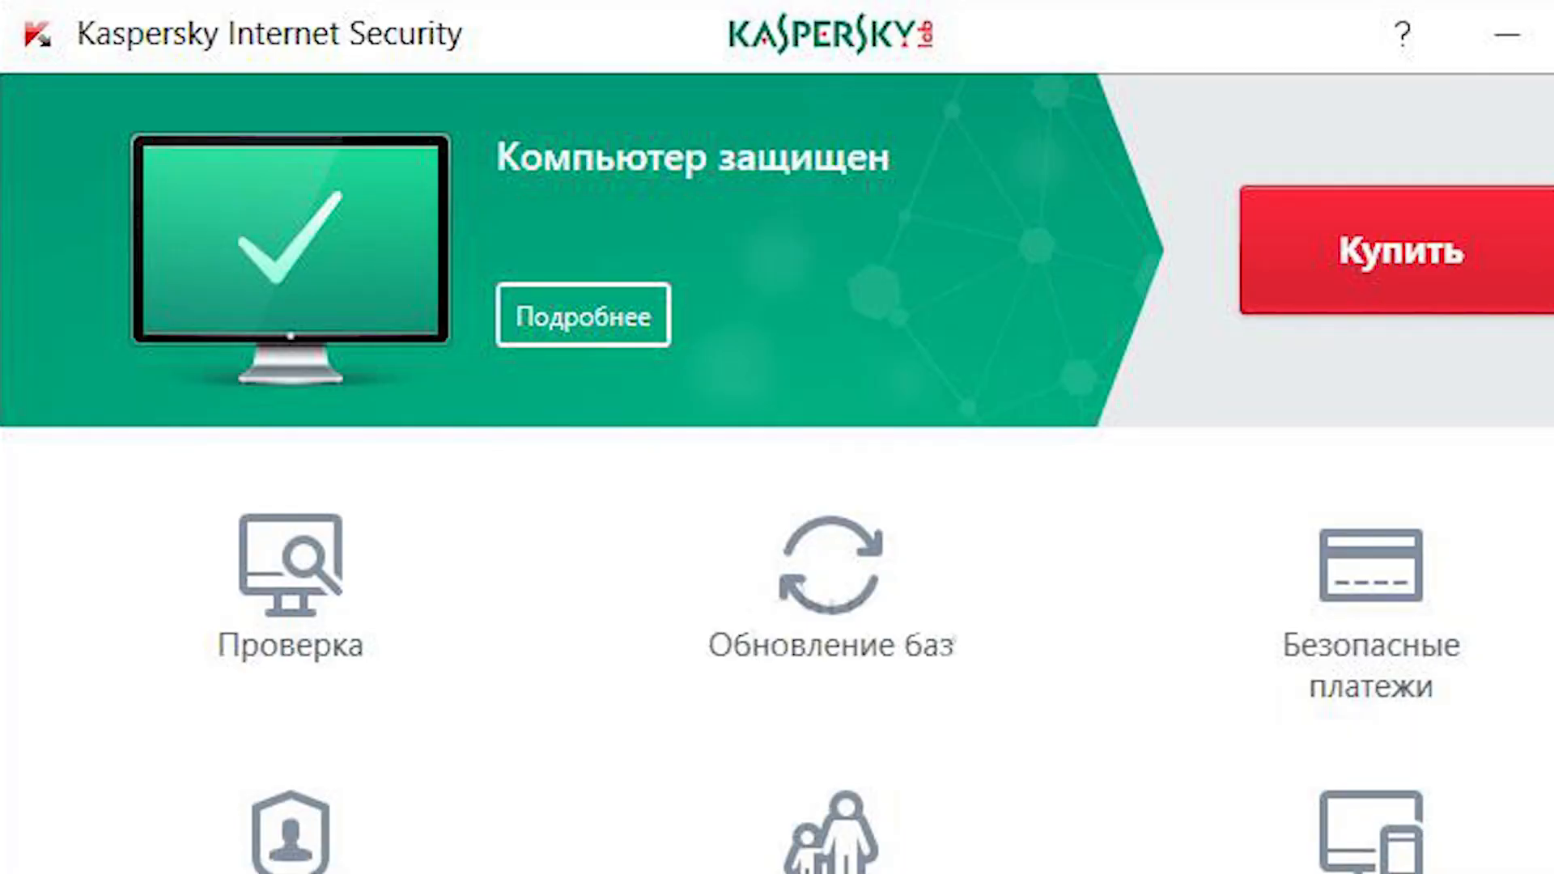
scroll("down", 3)
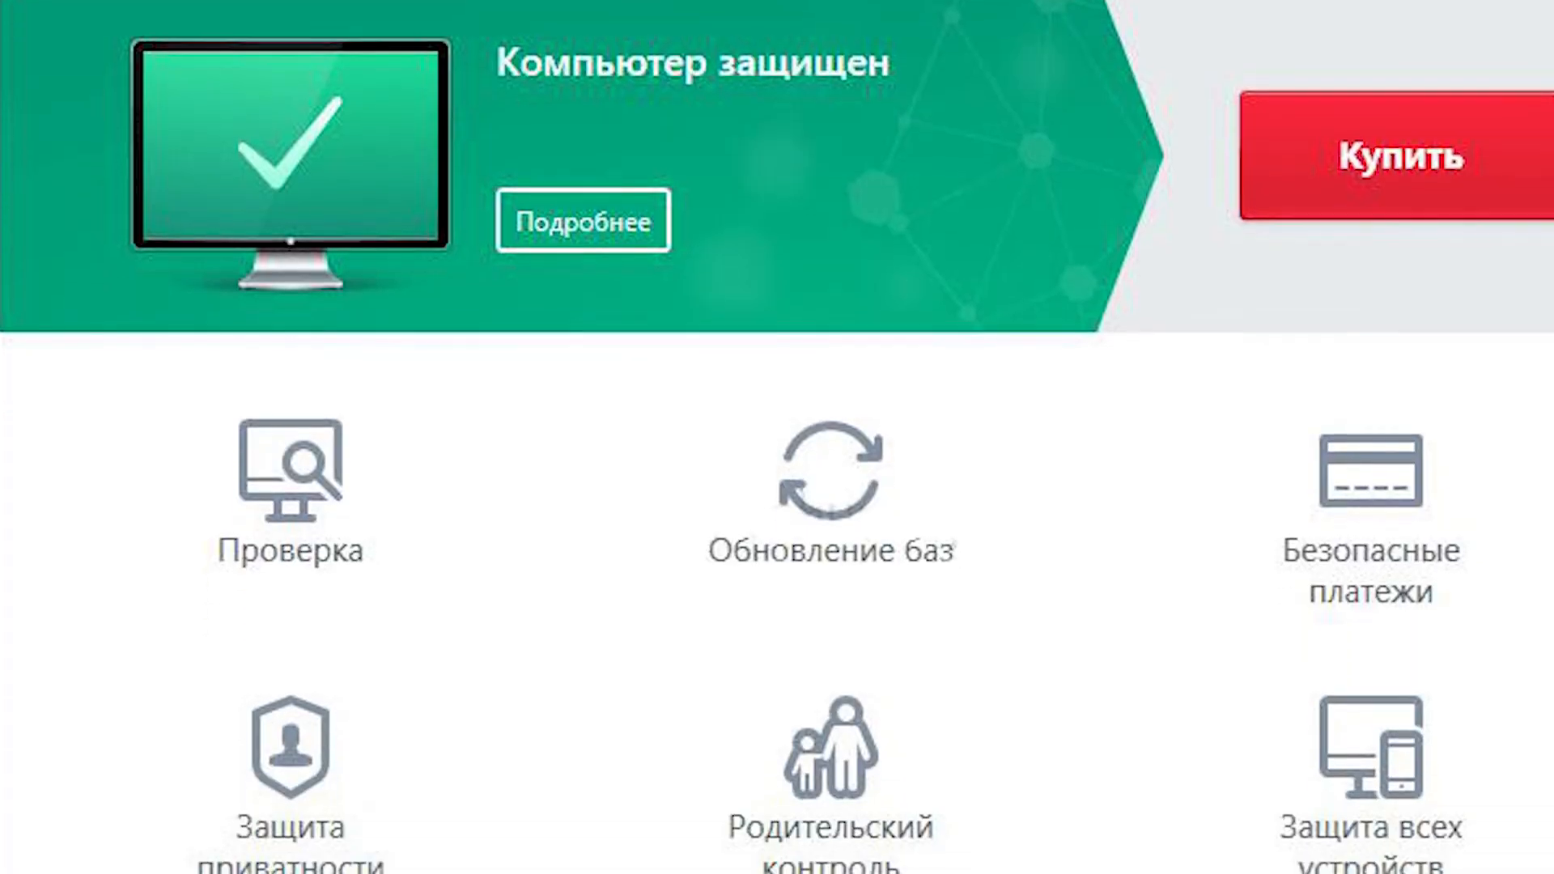